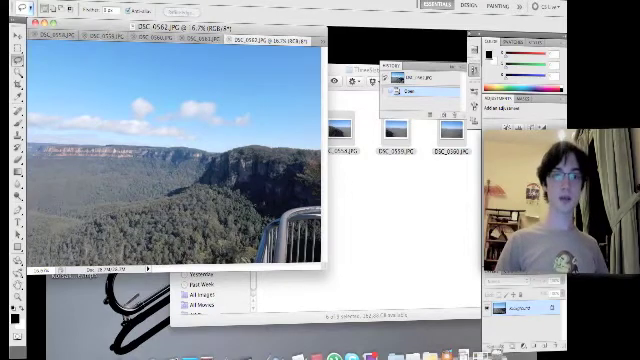
Reach Photomerge through File > Automate to start combining the mountain photos
left_click(18, 6)
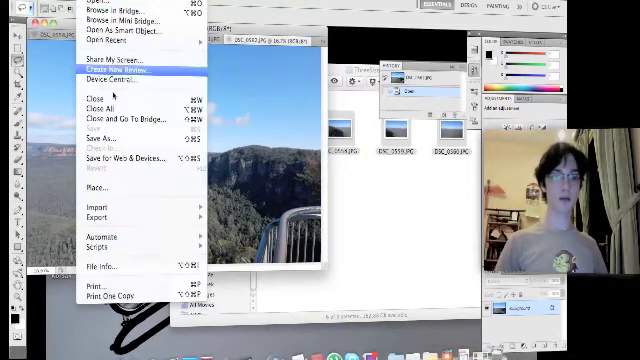
mouse_move(94, 234)
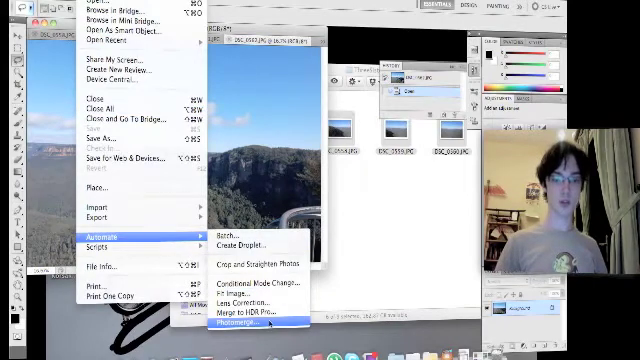
left_click(248, 314)
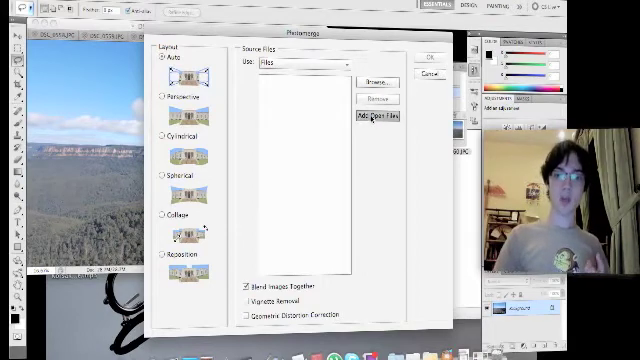
Add the open mountain photos as source files with Auto layout and run the merge
left_click(384, 120)
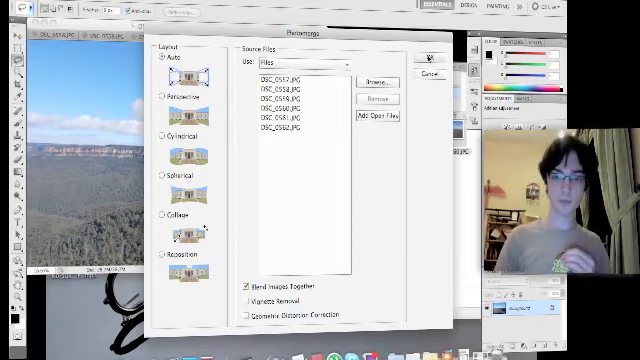
left_click(432, 62)
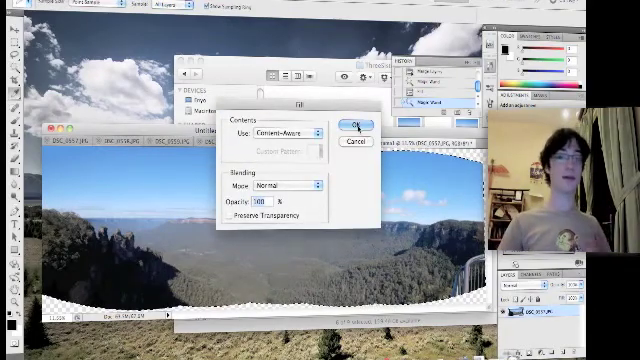
Confirm a Content-Aware fill on the selected transparent panorama edges
left_click(352, 122)
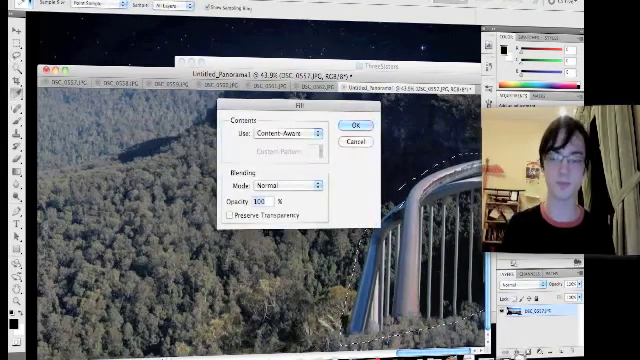
Confirm a Content-Aware fill over the selected railing region
left_click(354, 124)
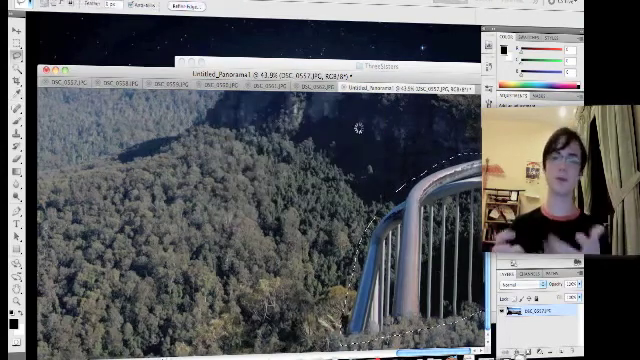